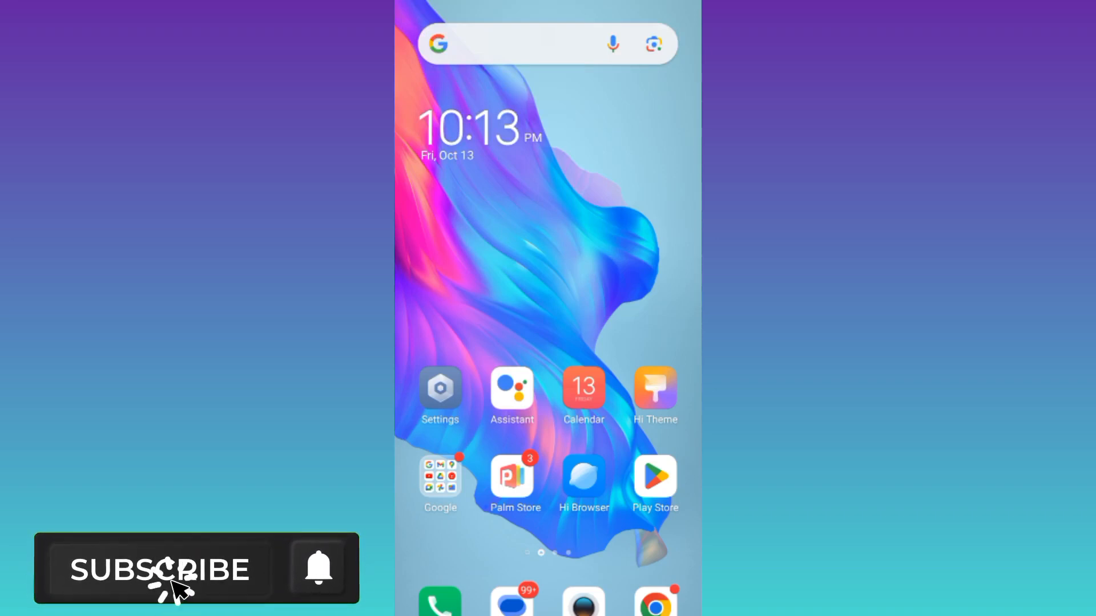
Step: Launch YouTube and reach the Send feedback welcome sheet via Help & feedback
left_click(166, 580)
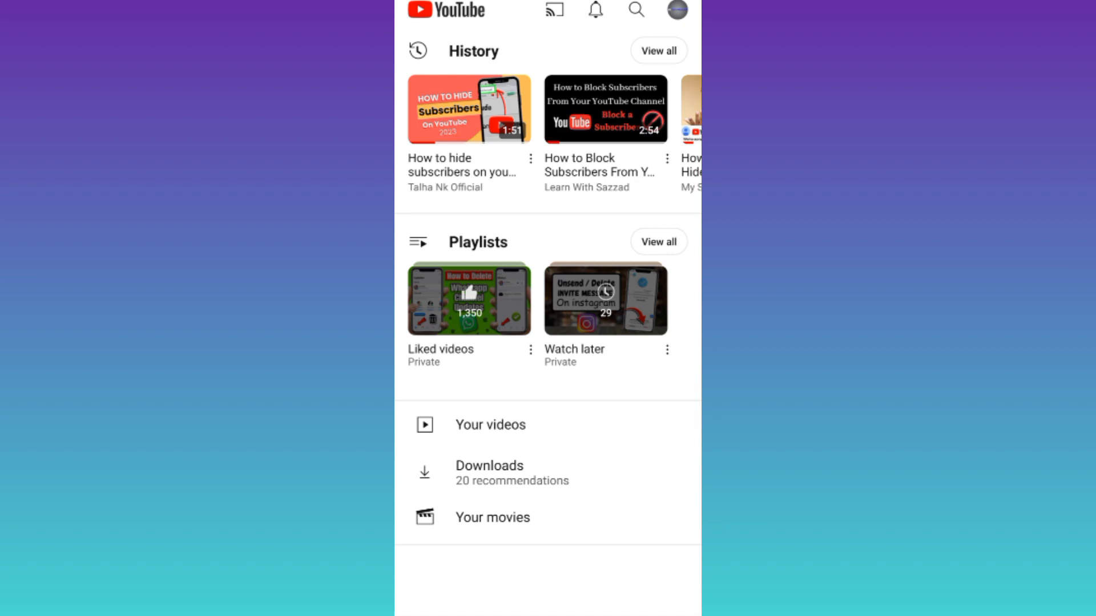
left_click(678, 10)
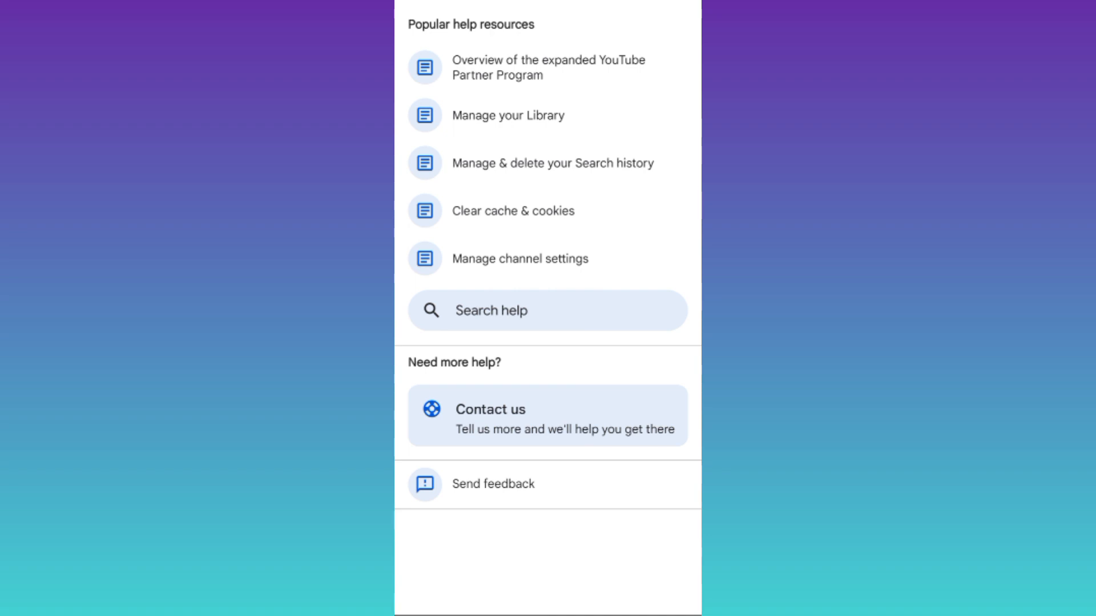
left_click(495, 484)
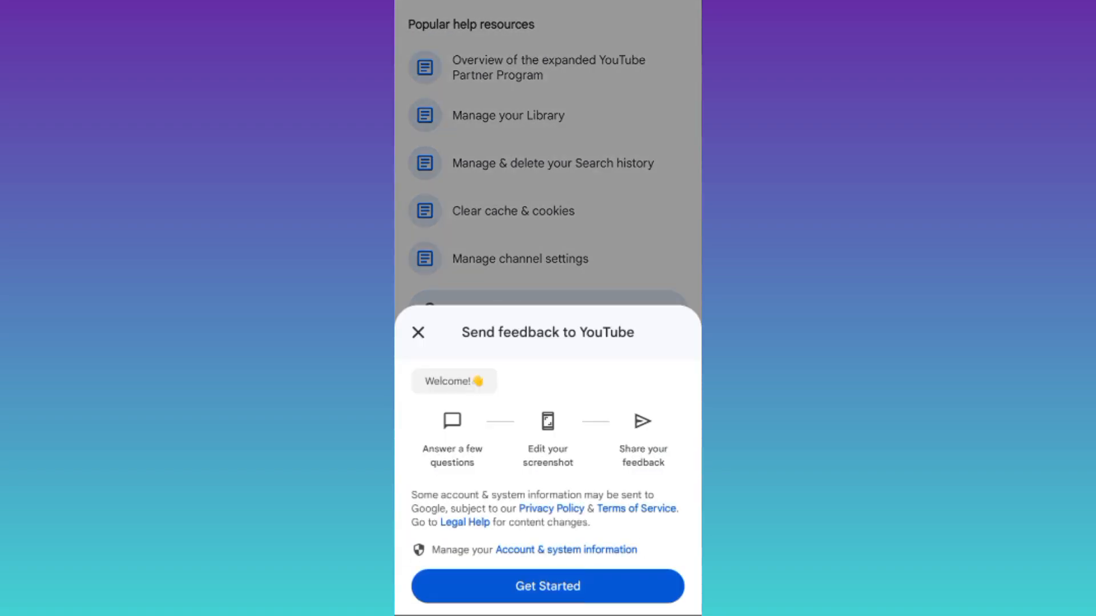
Step: Choose Get Started and focus the 'Tell us how we can improve our product' box
left_click(548, 587)
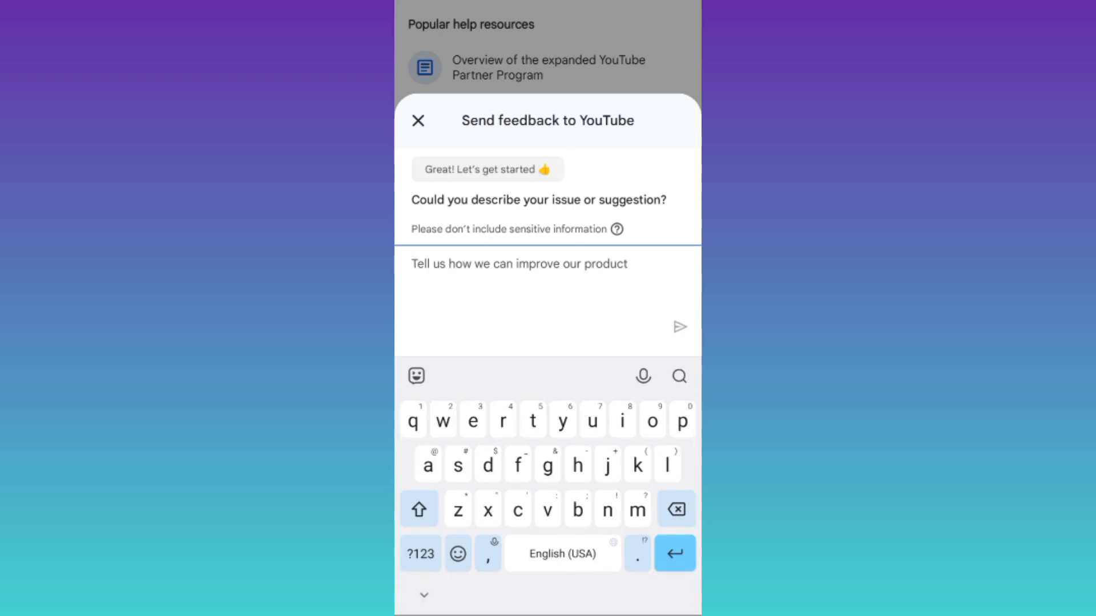
left_click(519, 264)
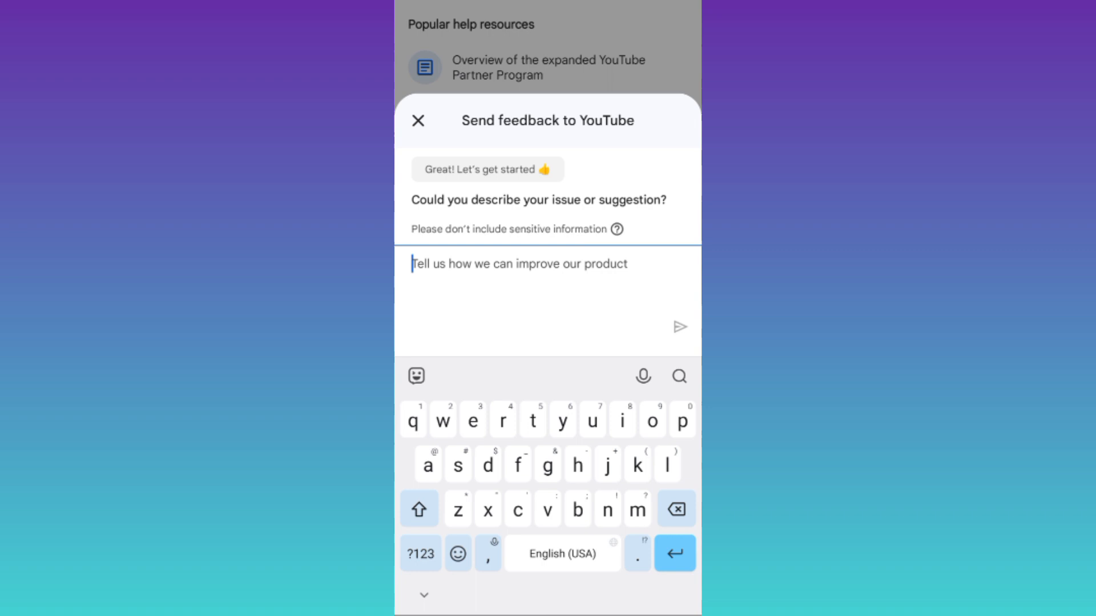